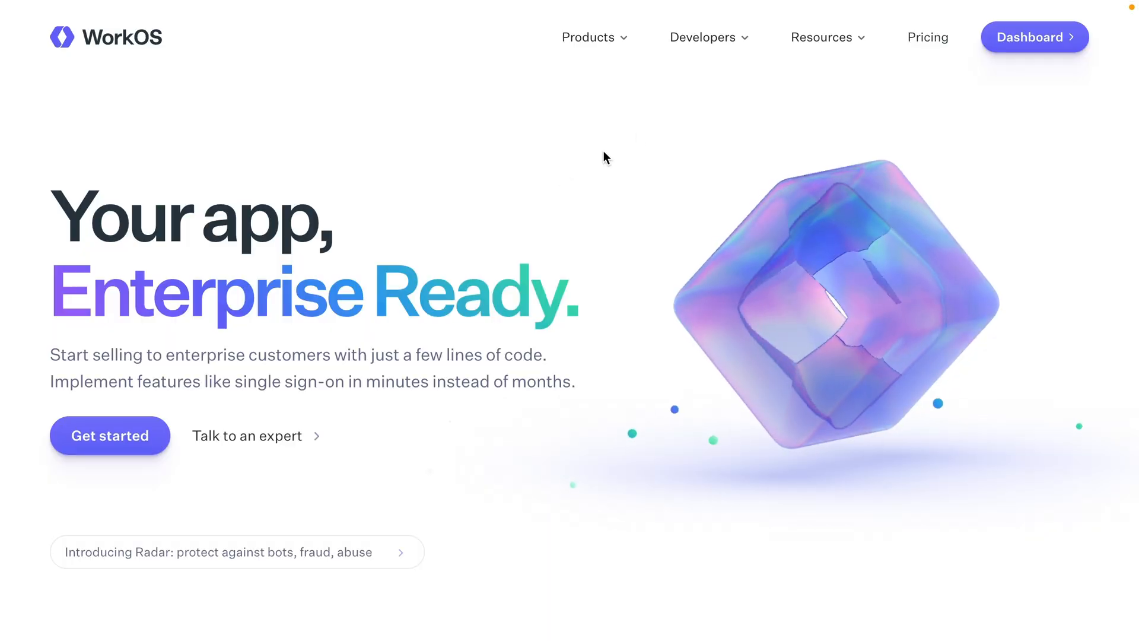
Open the WorkOS User Management quick start guide, then its Widgets guide
click(702, 37)
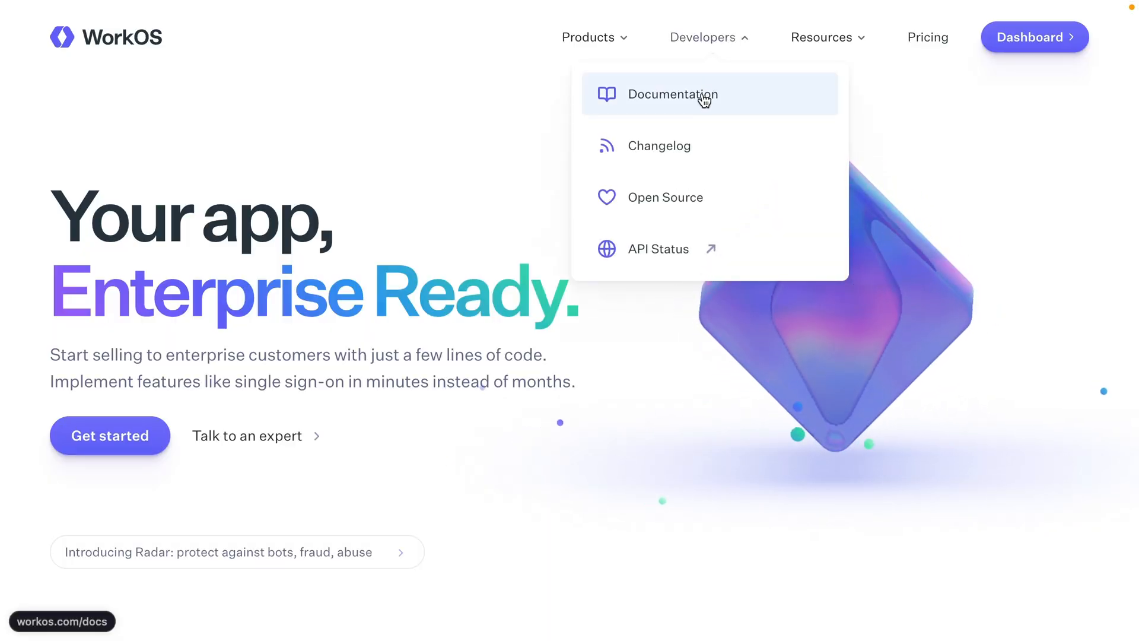
click(673, 95)
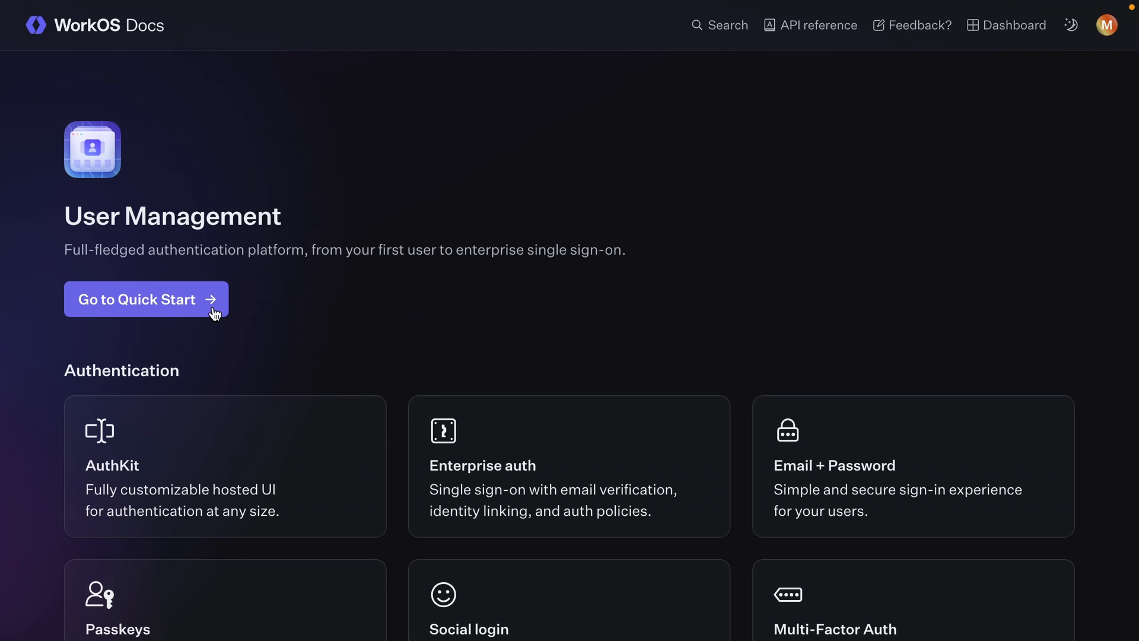
click(147, 299)
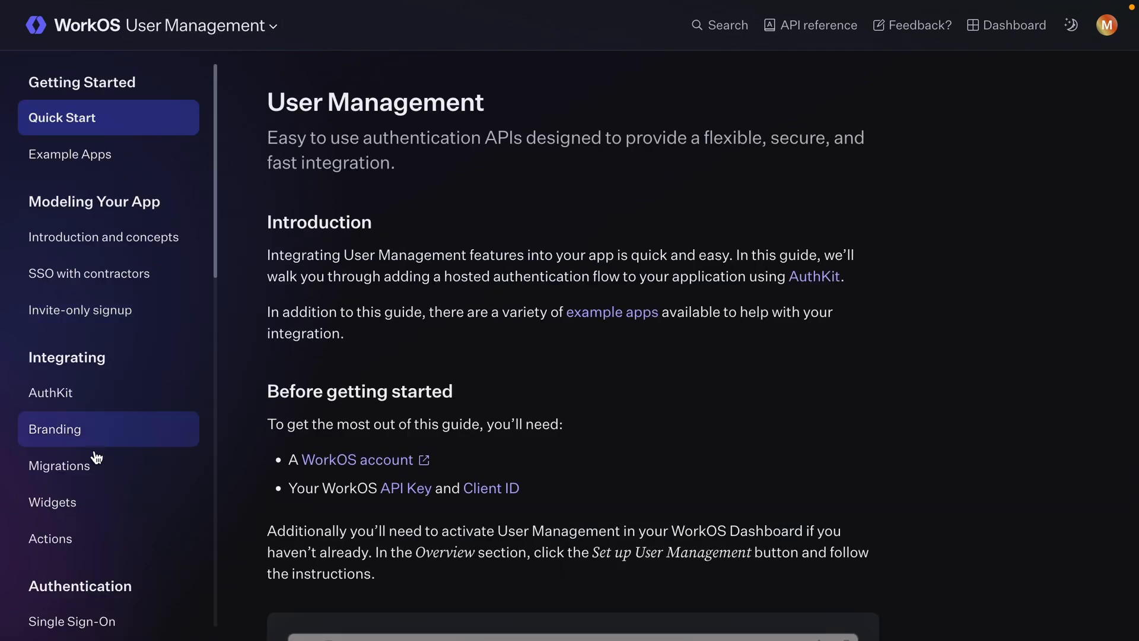
click(53, 502)
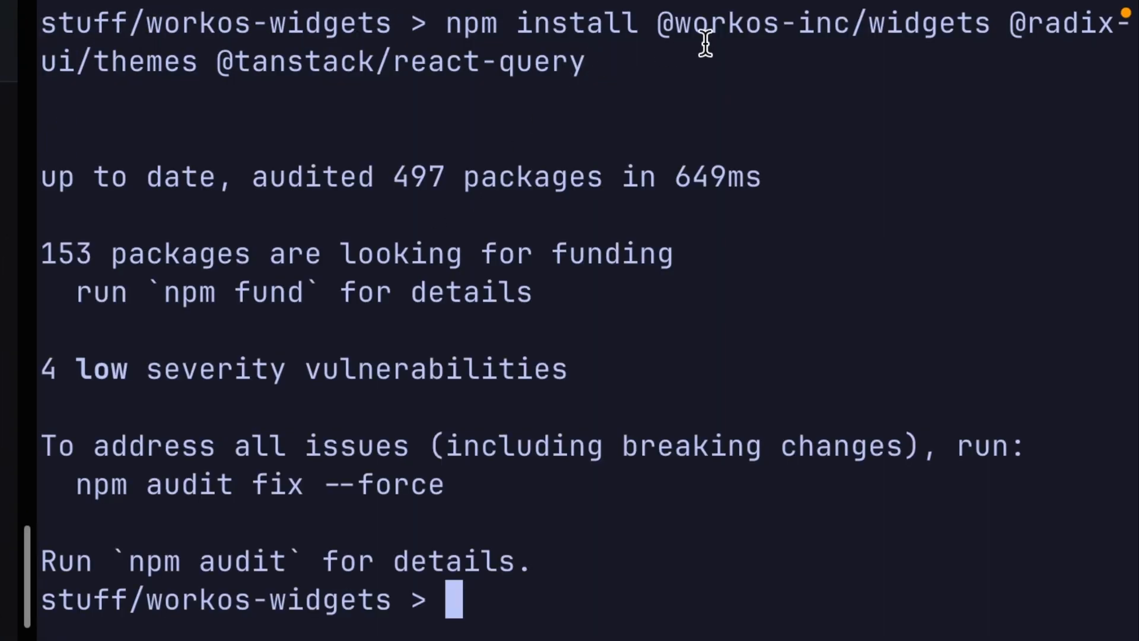
mouse_move(1044, 35)
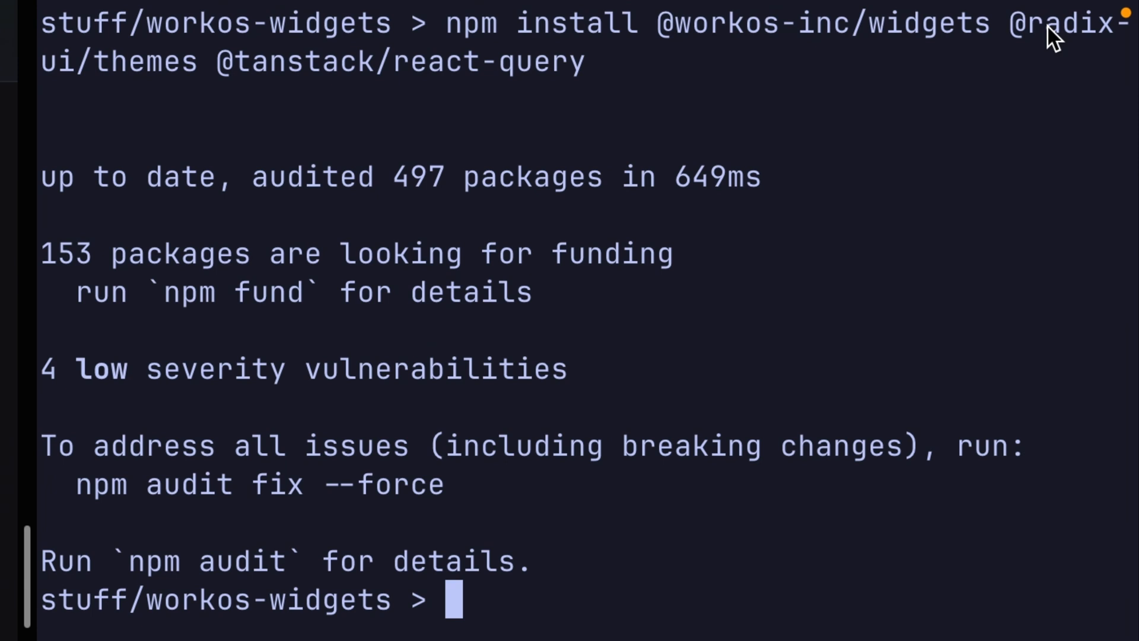
double_click(263, 62)
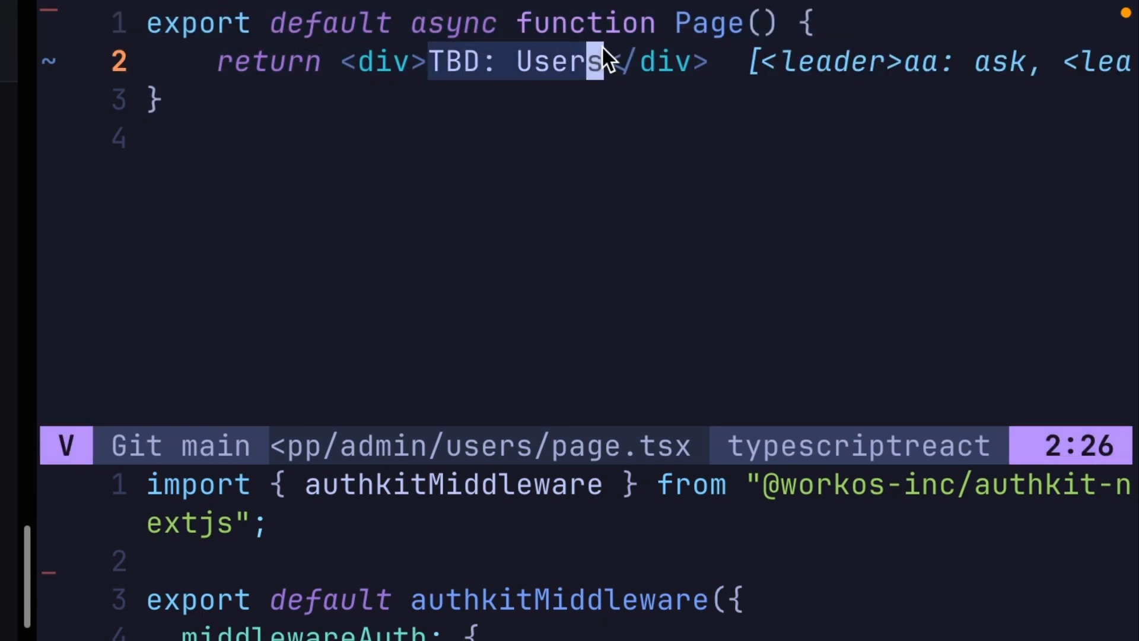
mouse_move(579, 463)
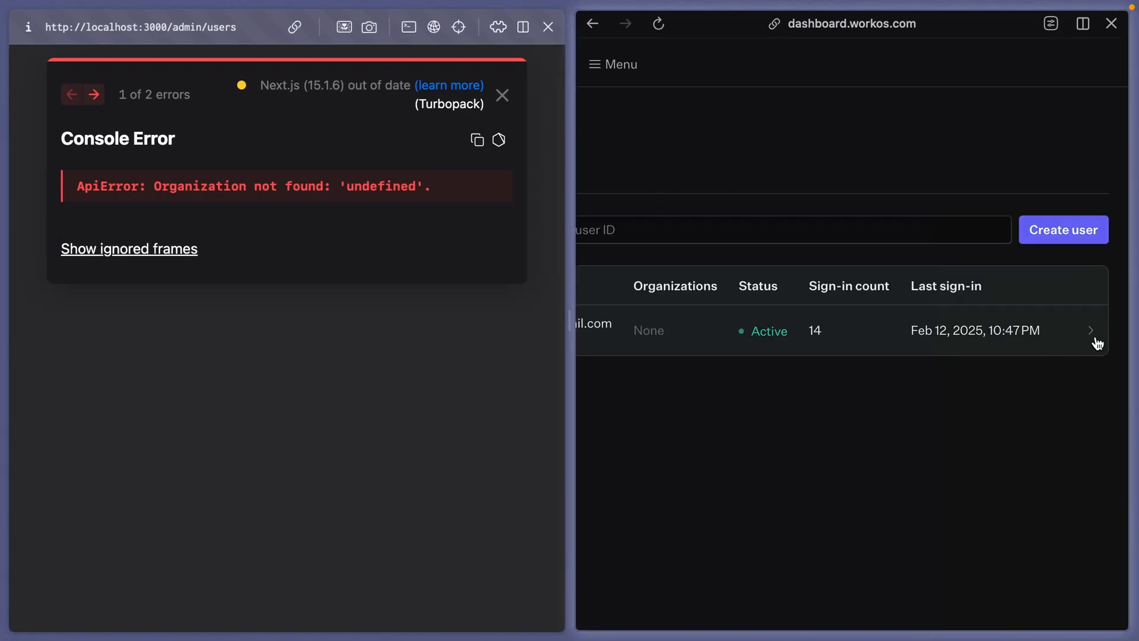
Navigate through the dashboard menu to the Test Organization's Users tab
click(611, 64)
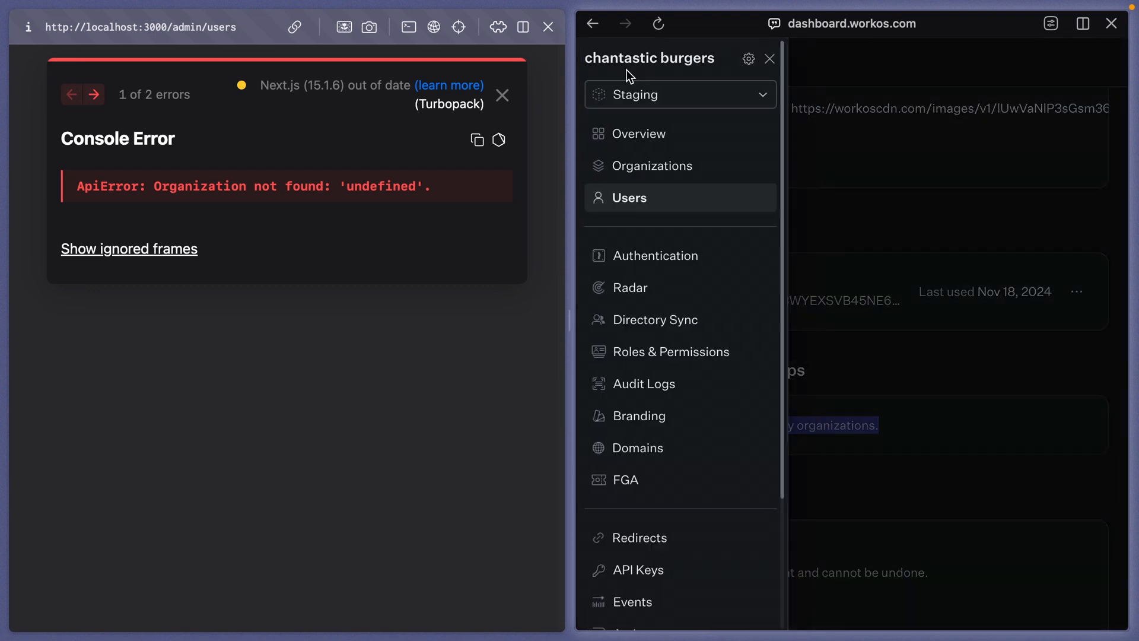
mouse_move(639, 178)
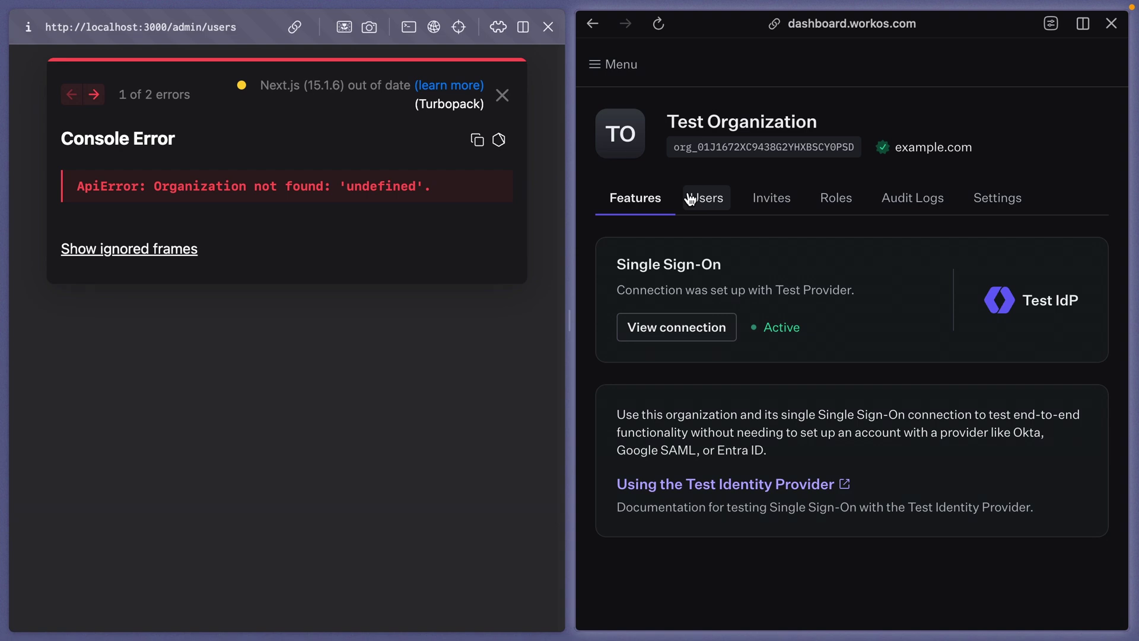
click(706, 198)
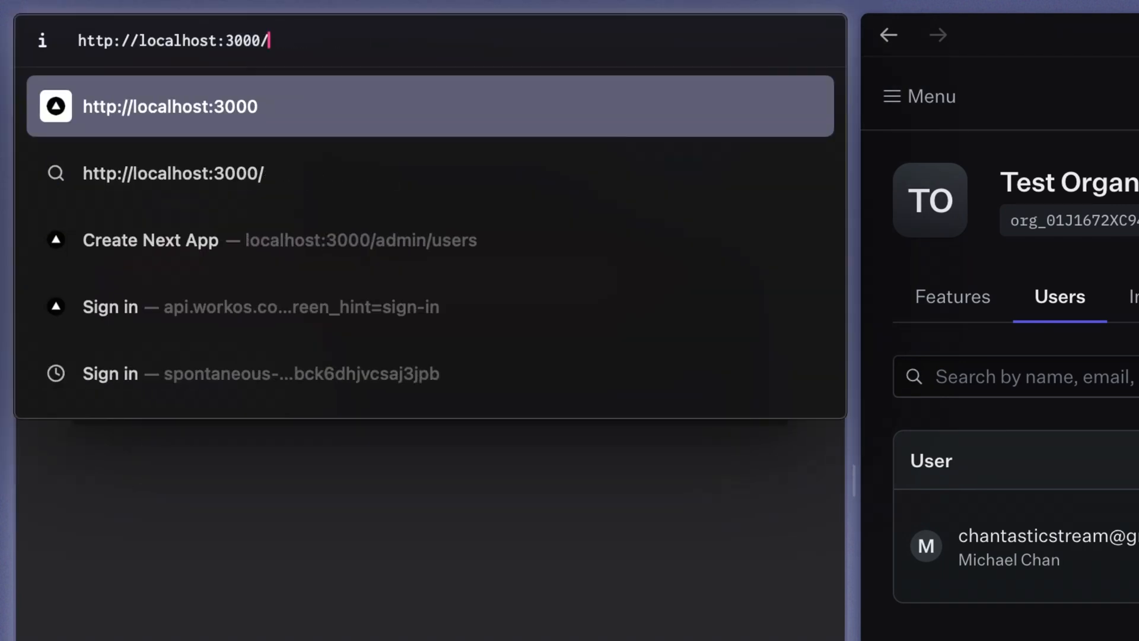
Load localhost:3000, sign in, and select the organization id shown in the error
key(Enter)
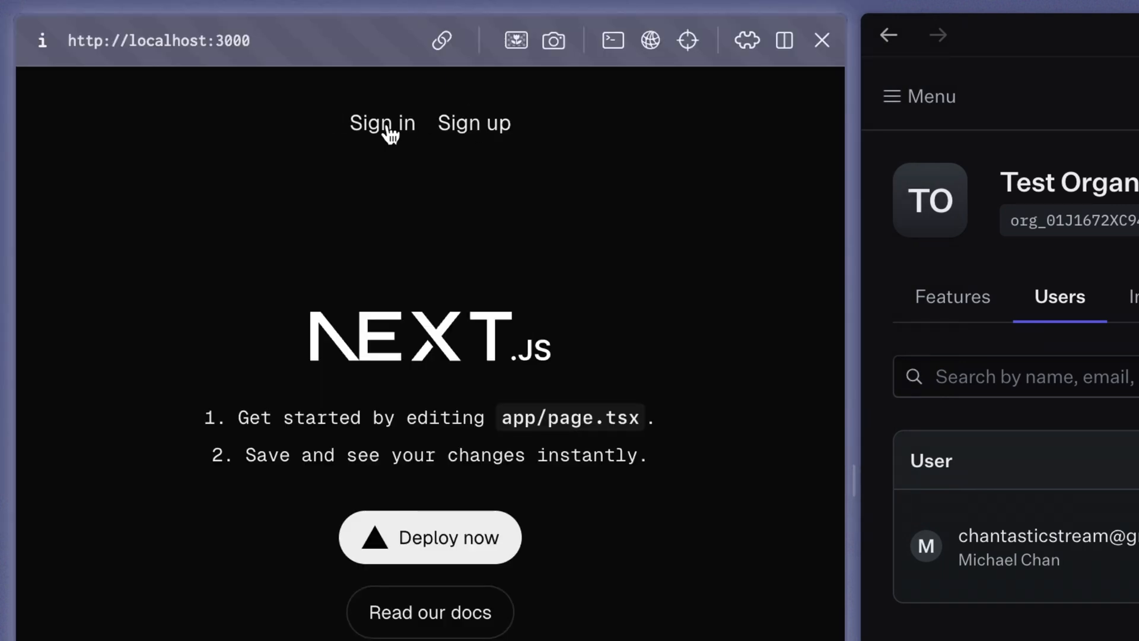
click(382, 123)
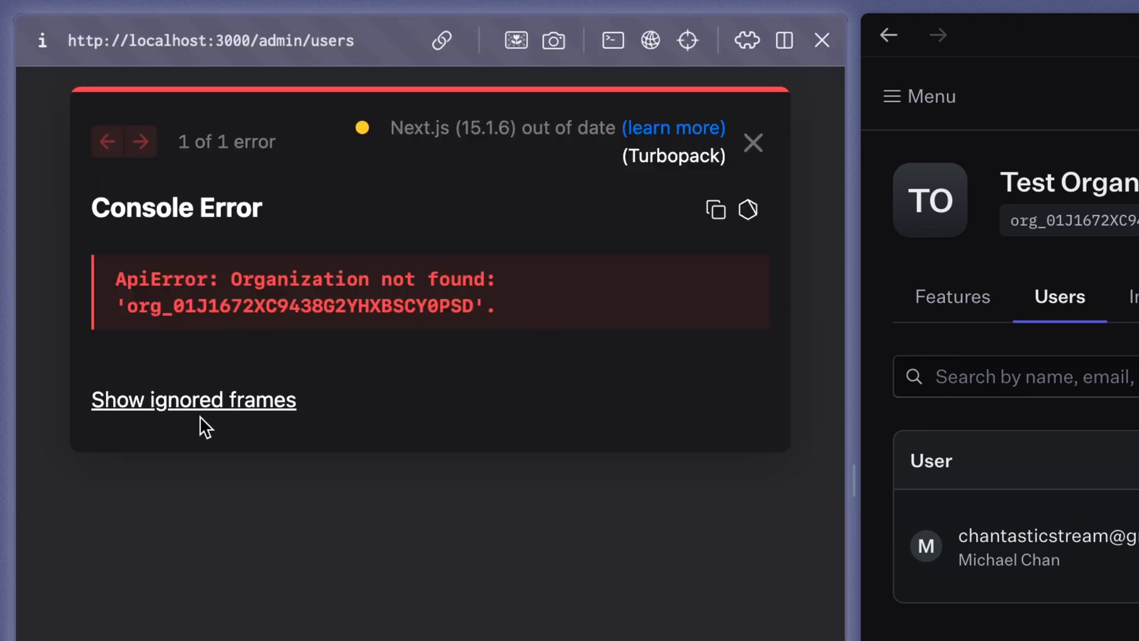
double_click(321, 305)
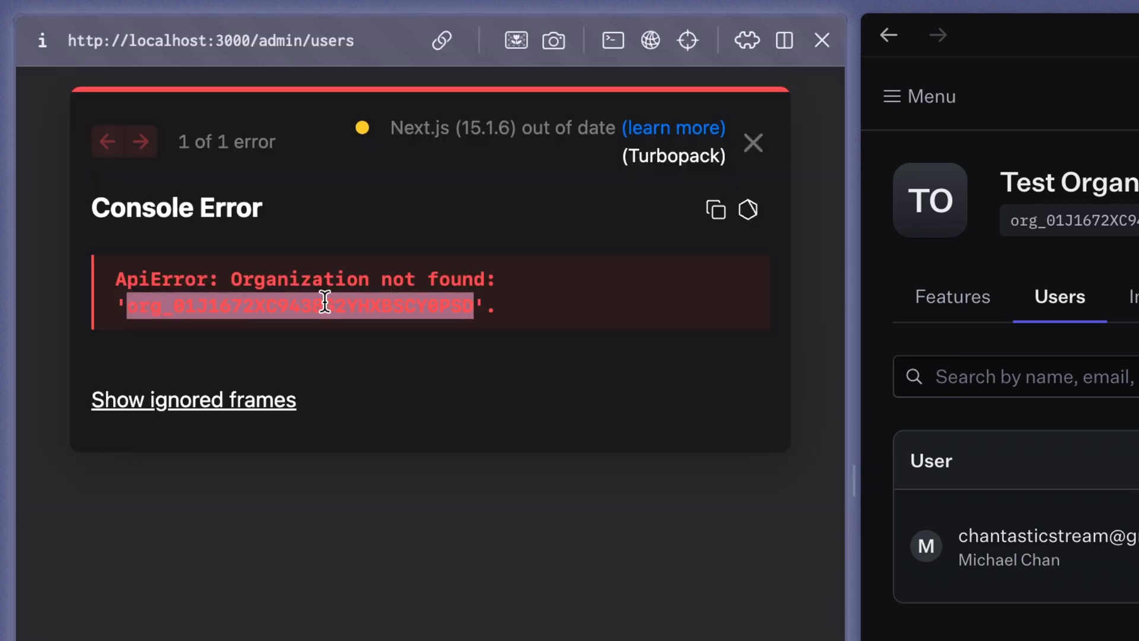
mouse_move(293, 279)
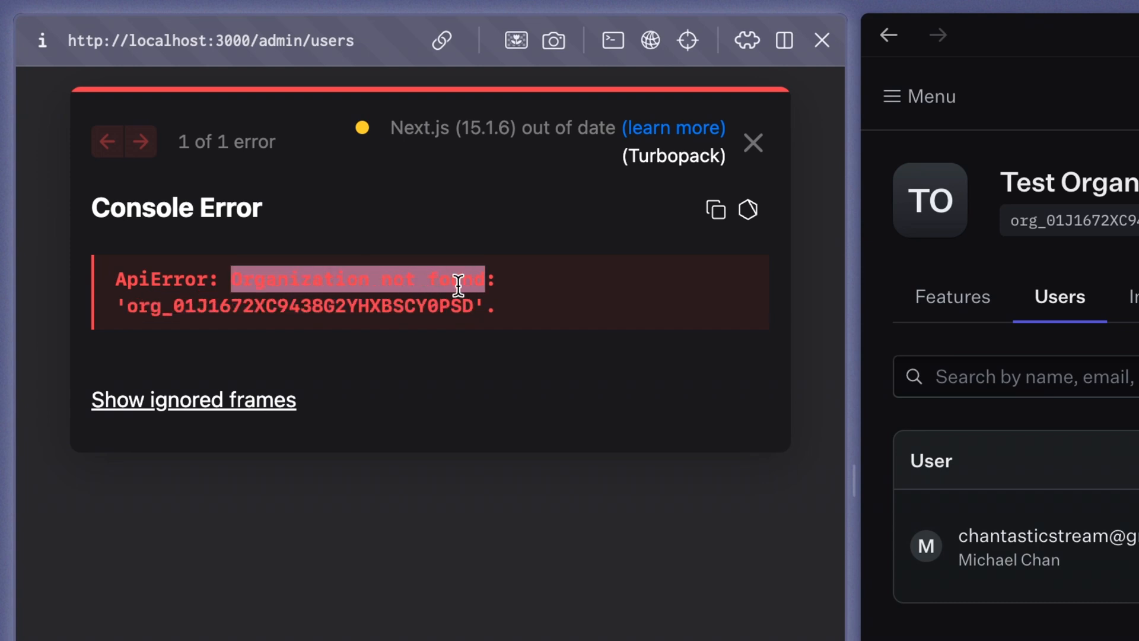
click(757, 148)
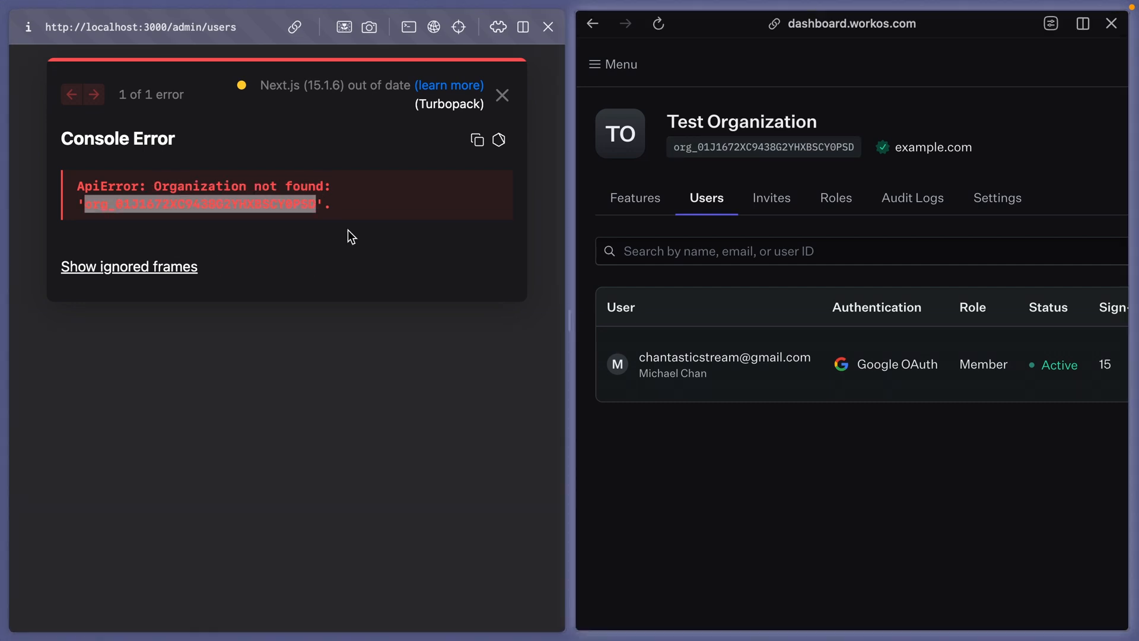
mouse_move(475, 264)
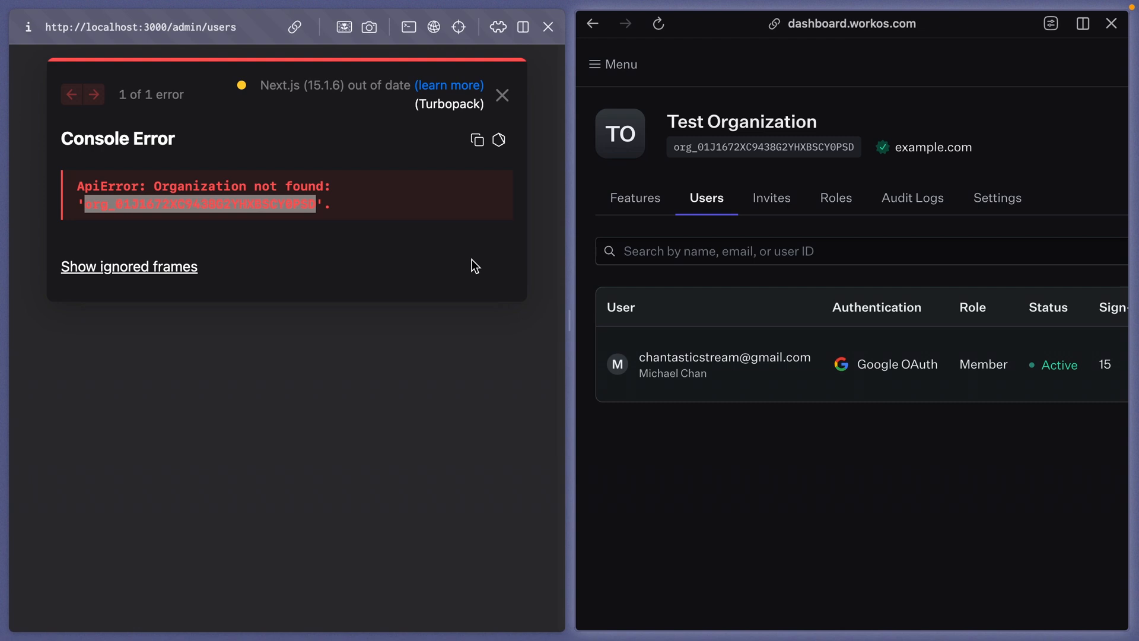
mouse_move(782, 378)
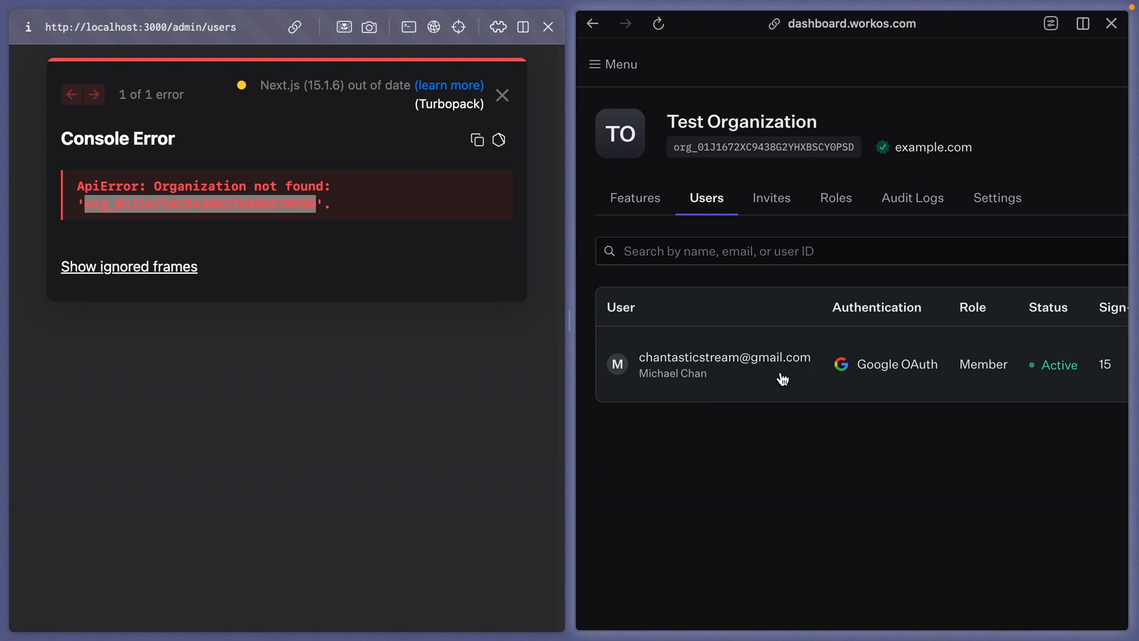
mouse_move(961, 353)
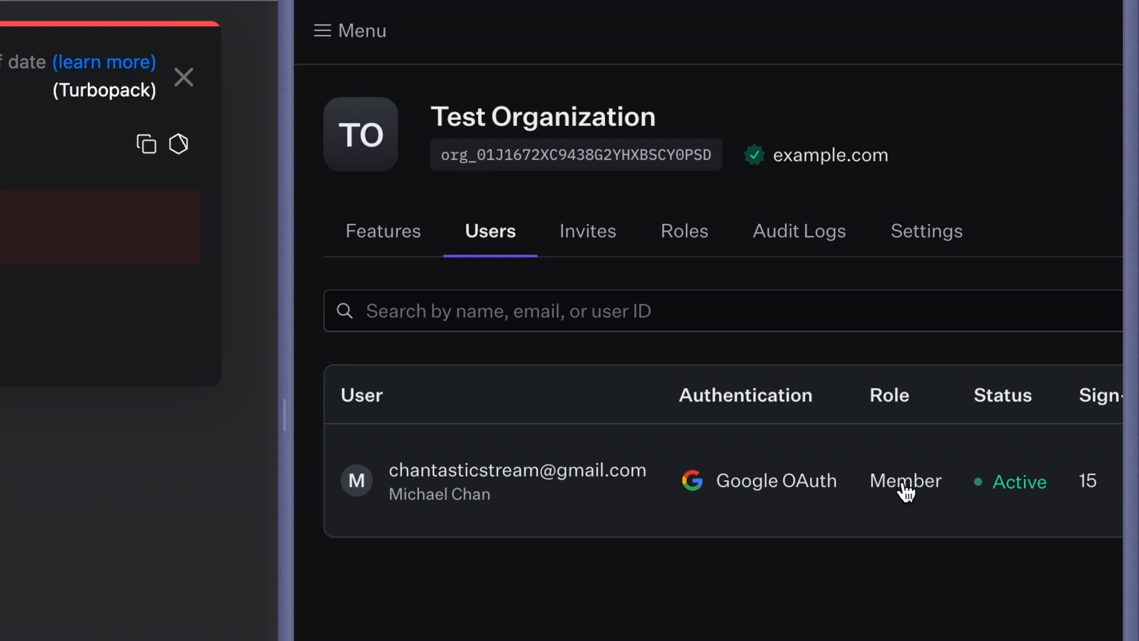
Edit the organization user's role, then review Roles & Permissions and the Admin role options
click(1058, 480)
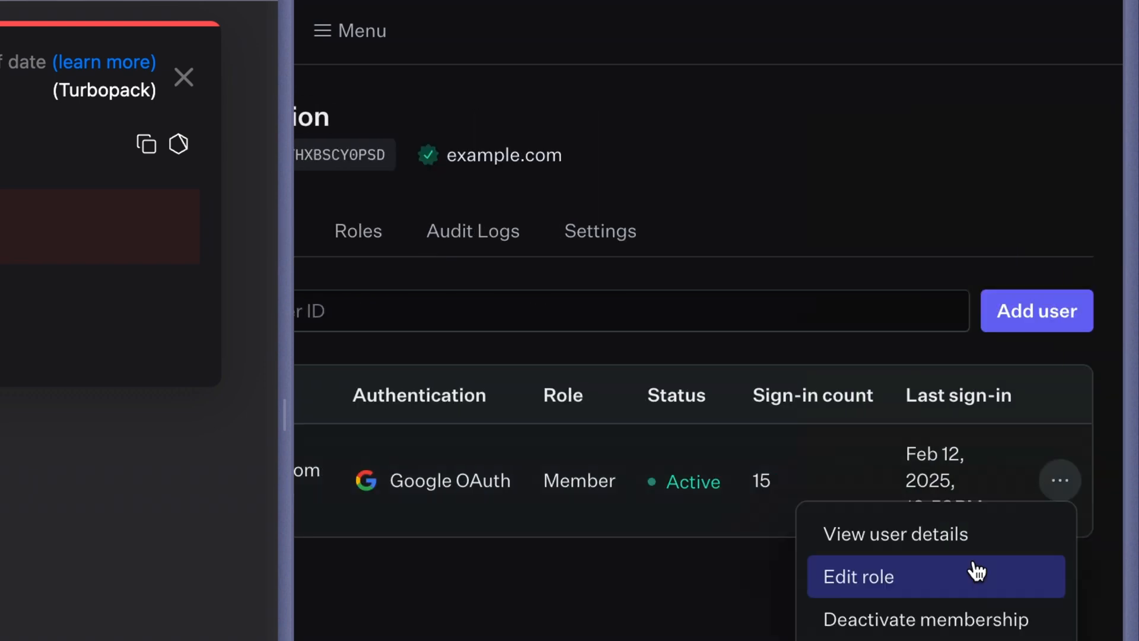
click(859, 577)
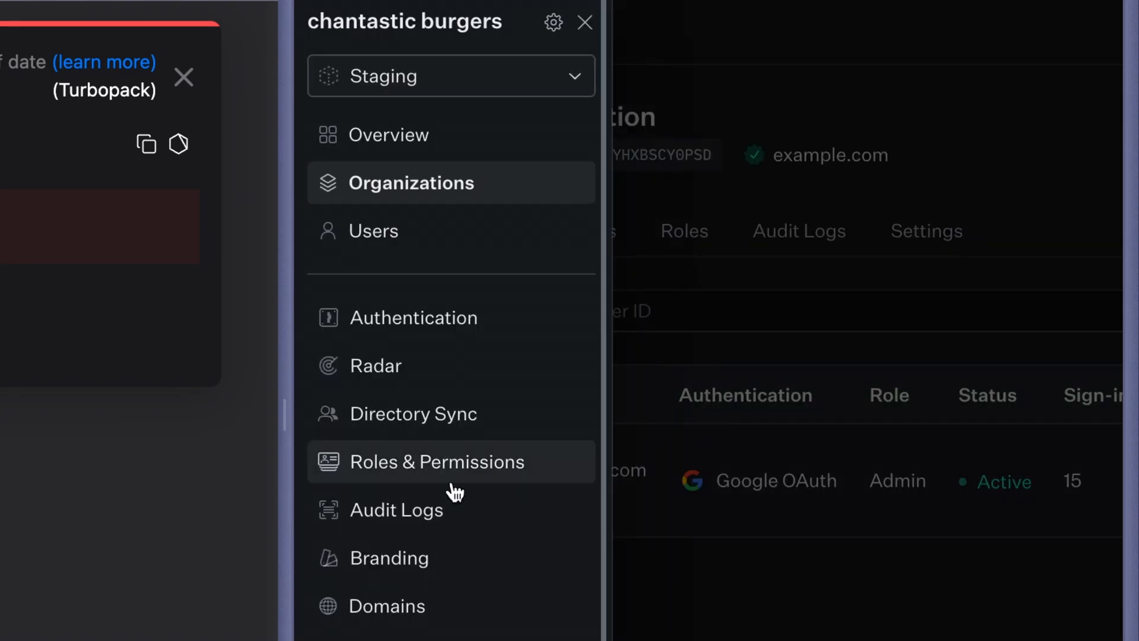
click(436, 462)
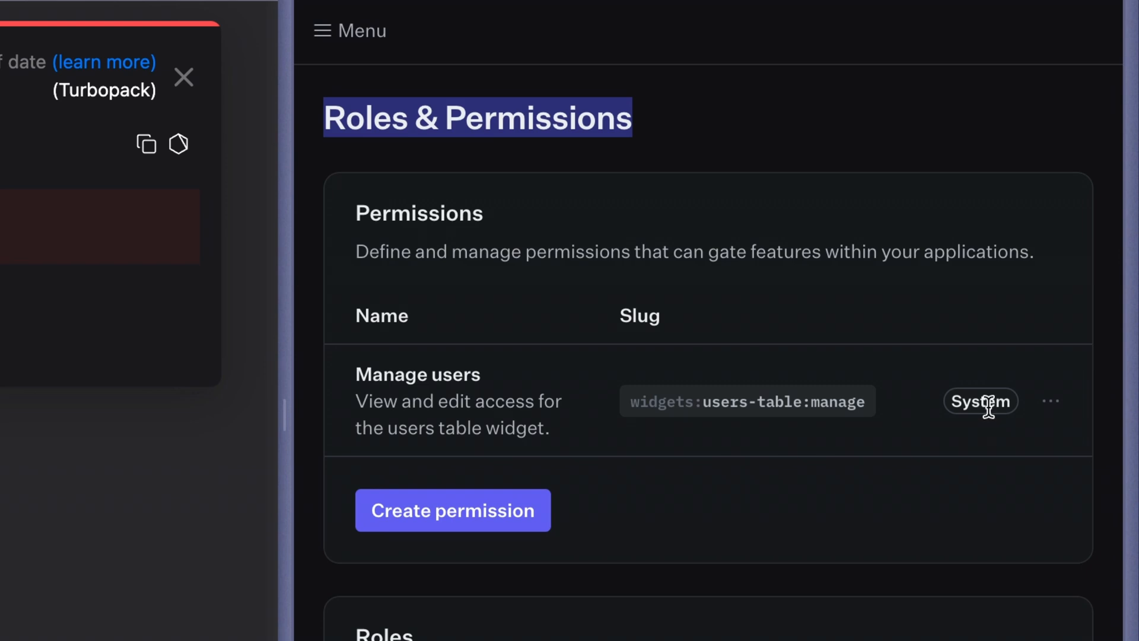
mouse_move(683, 404)
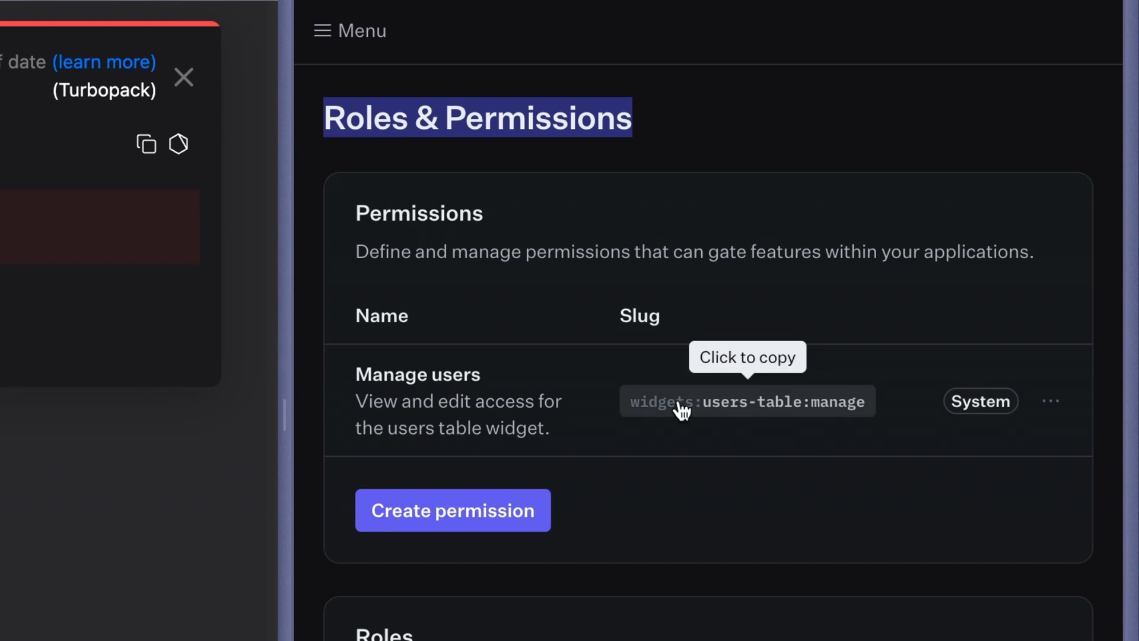
scroll(down, 3)
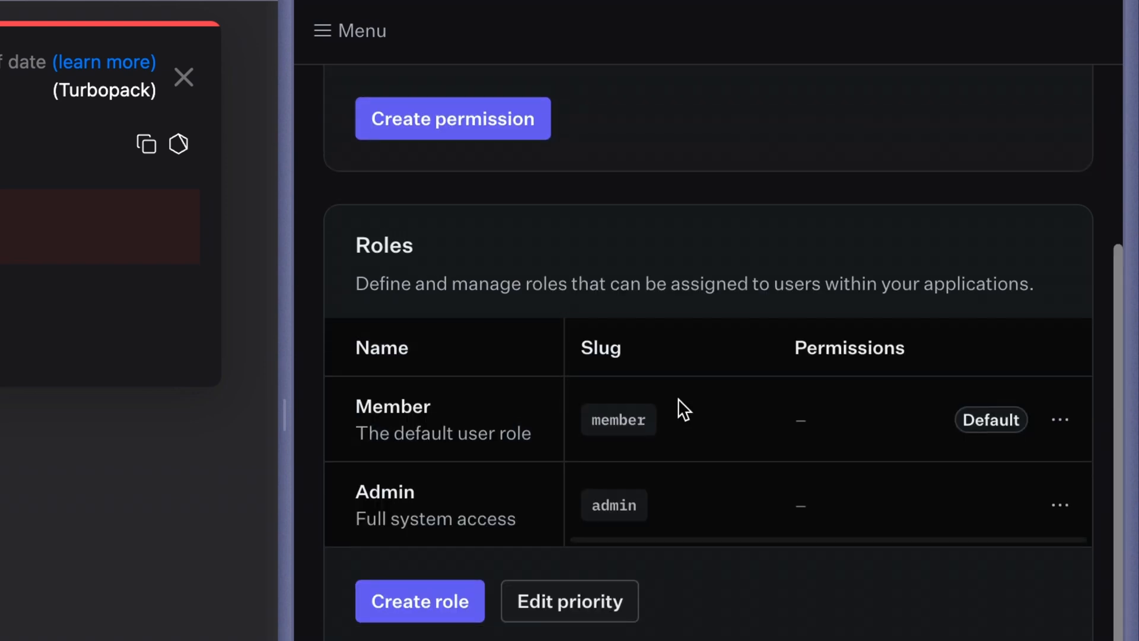
click(1060, 502)
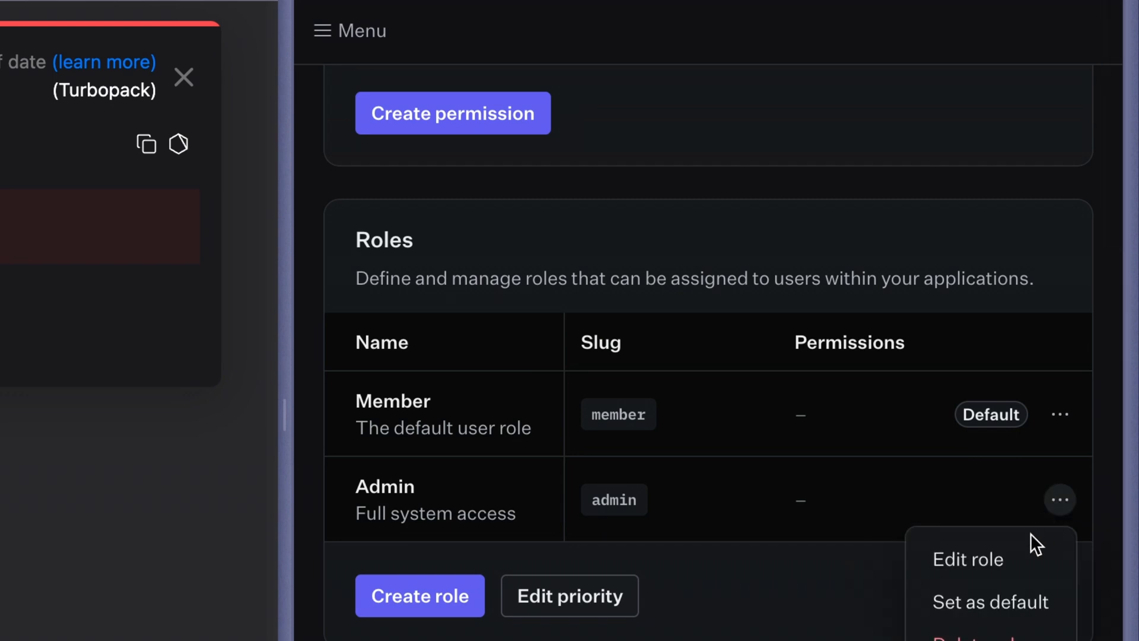
click(968, 558)
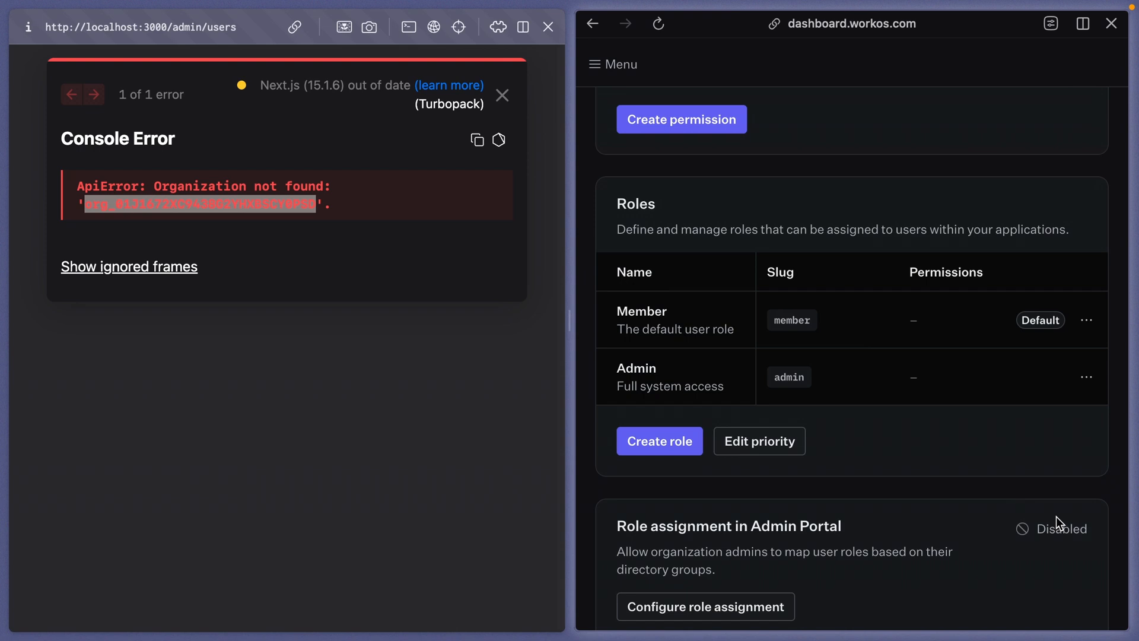
Filter the users widget to Member role, open the Invite user form, and inspect styles
click(502, 95)
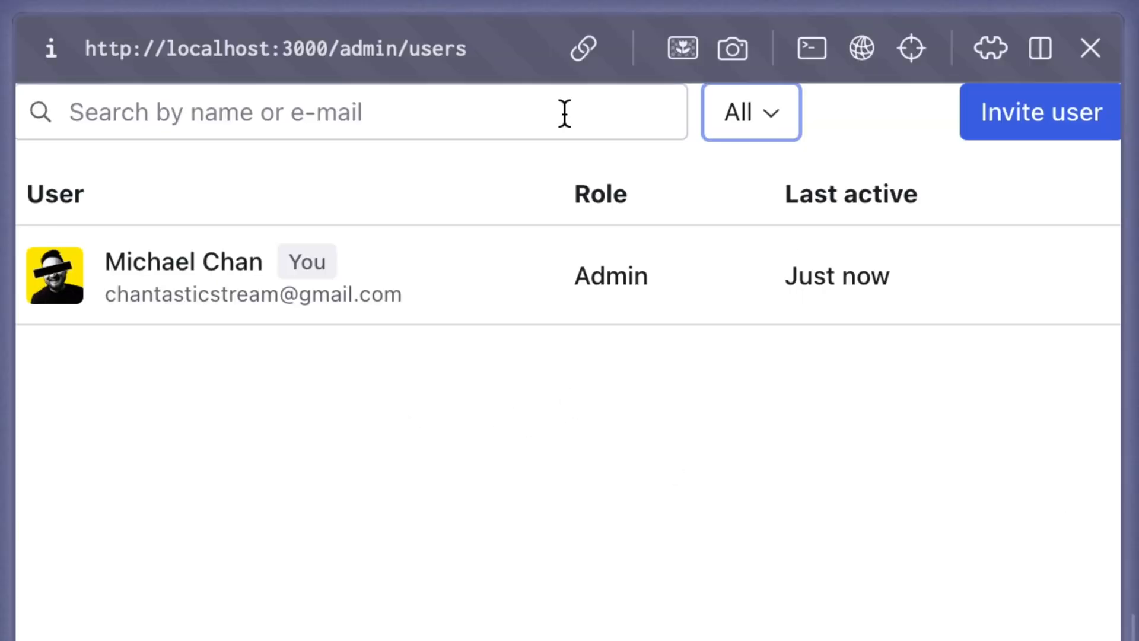
click(751, 111)
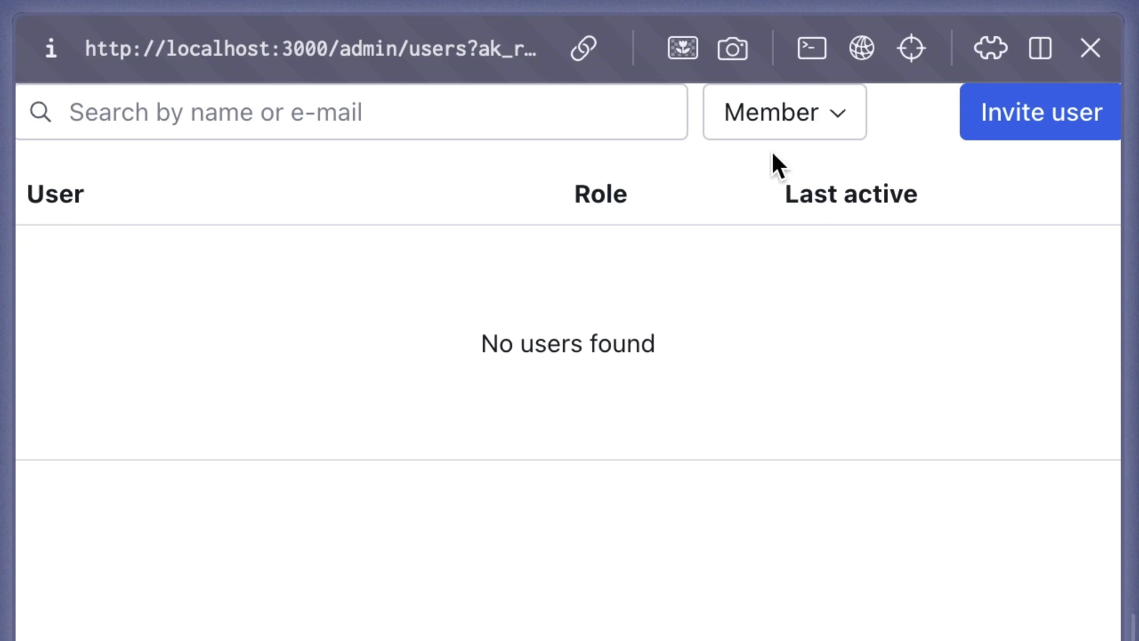
click(1039, 112)
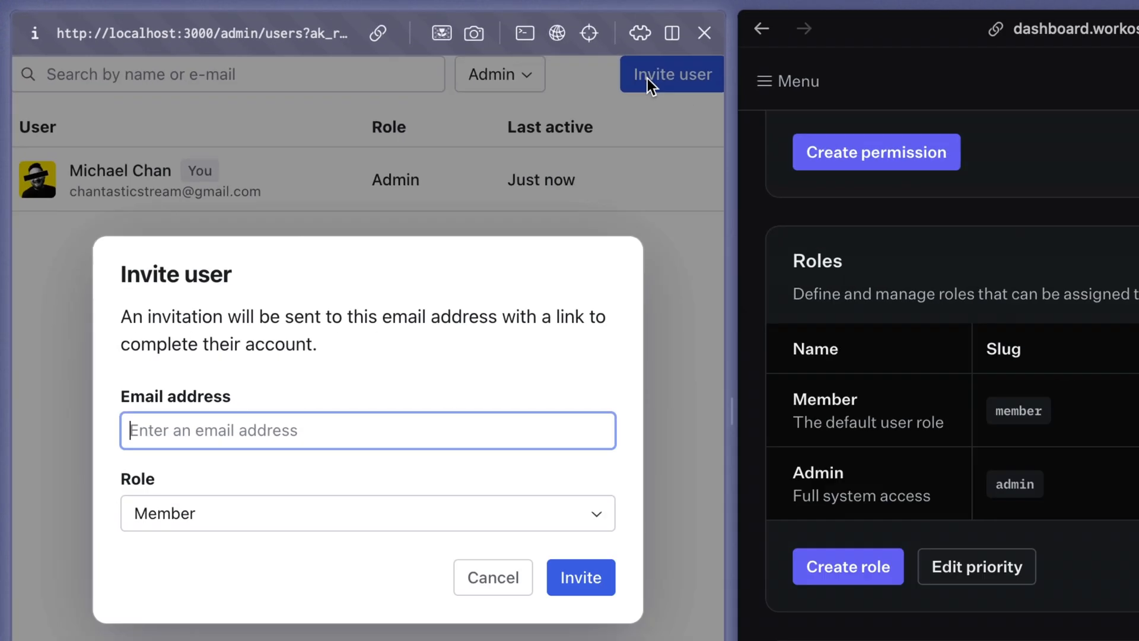
click(368, 513)
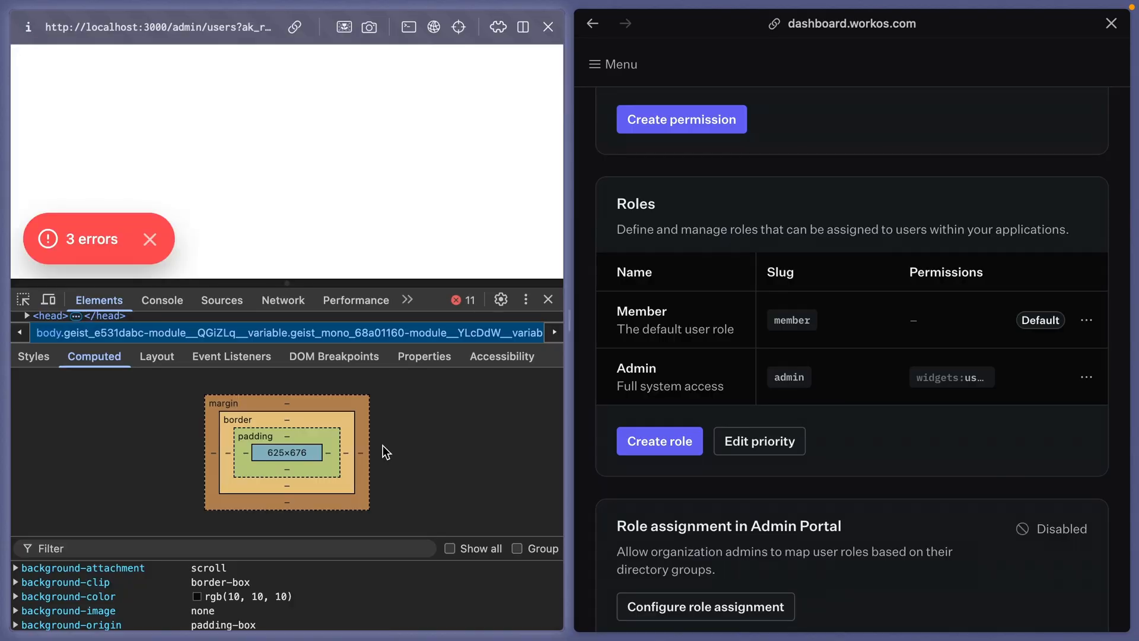
click(283, 300)
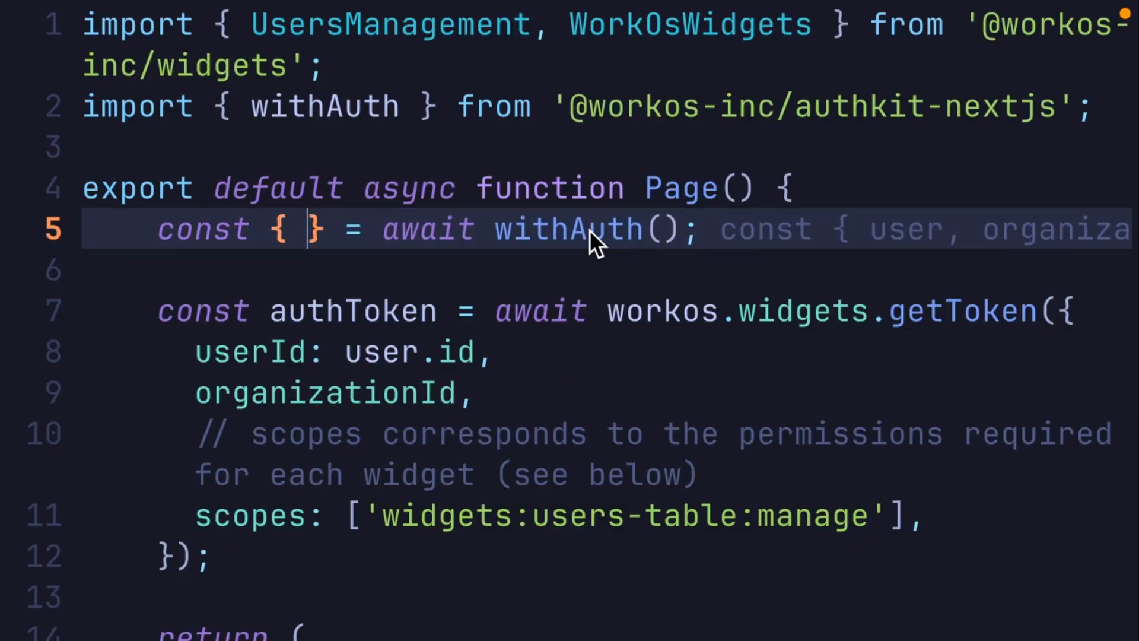
Destructure user and organizationId from withAuth() in page.tsx
text(user,)
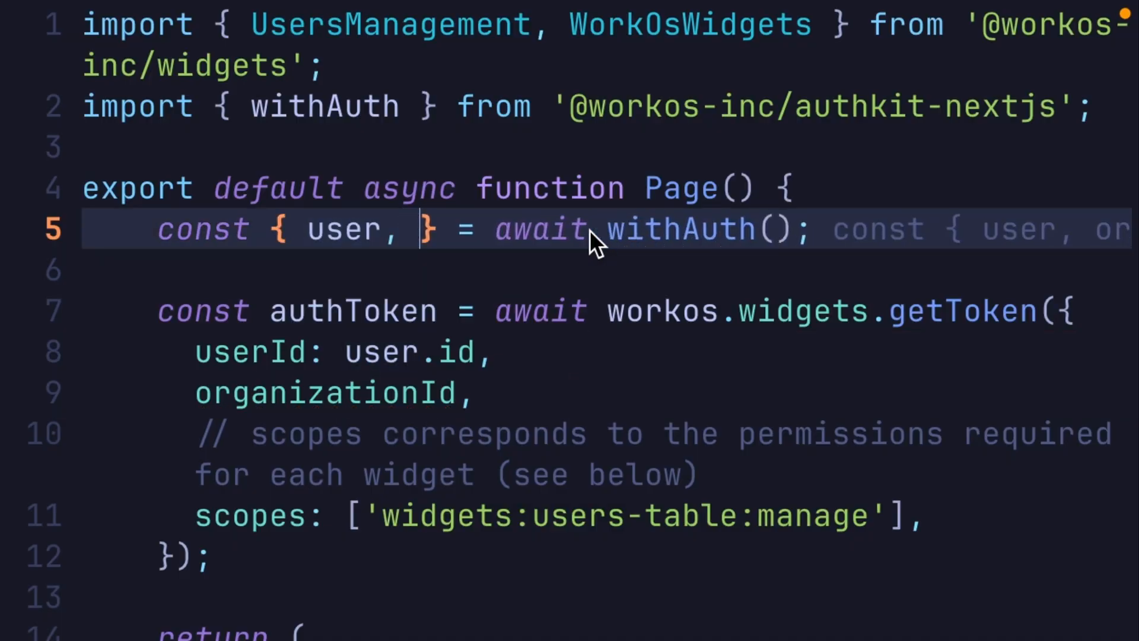
text(organizationId)
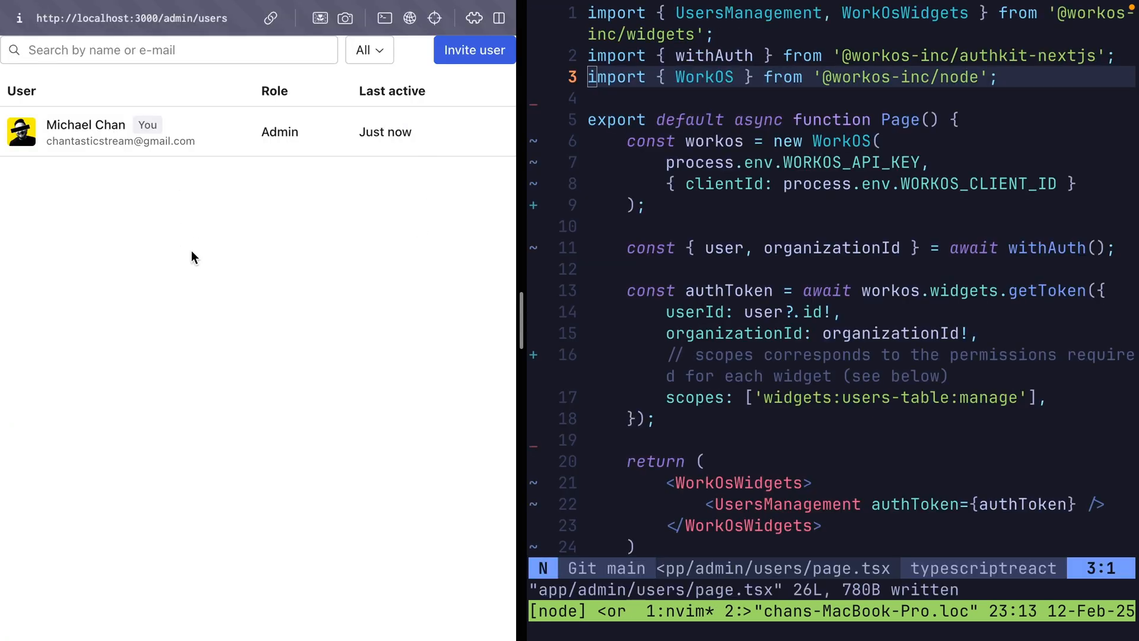
mouse_move(400, 231)
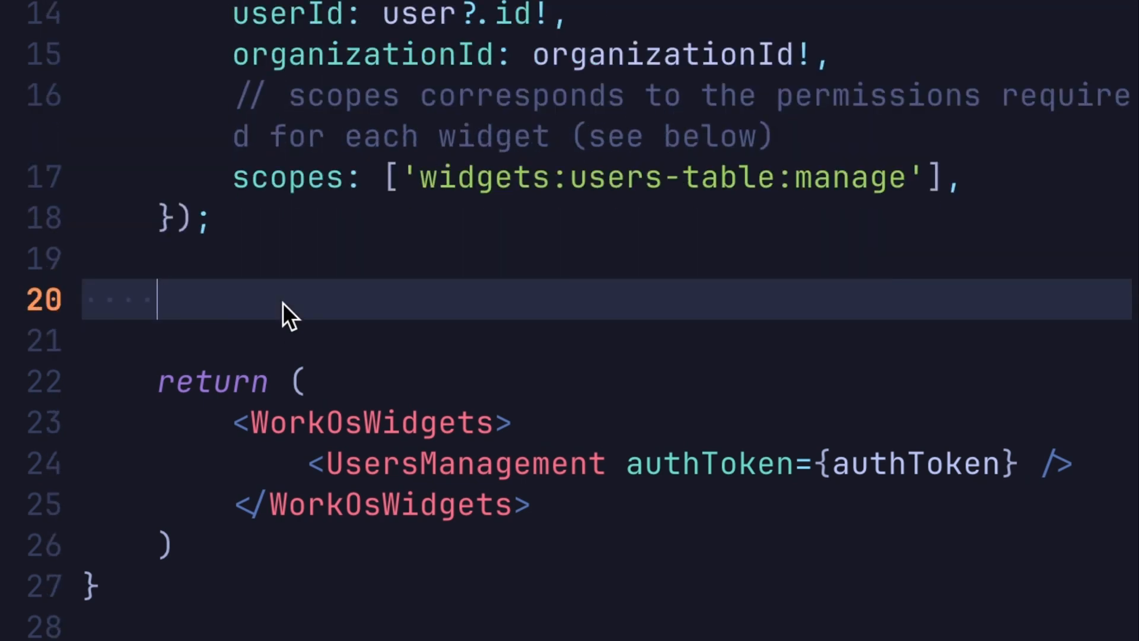
Add a commented-out !authToken guard and add role to the withAuth destructuring
text(// if (!authToken) {)
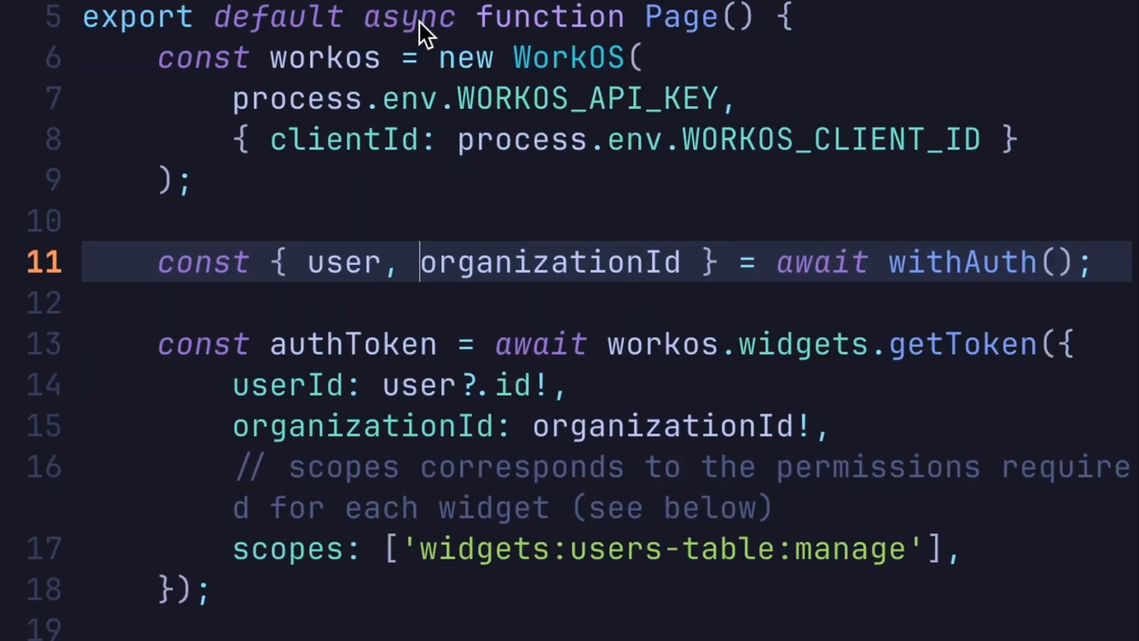
text(role !== 'admin') {)
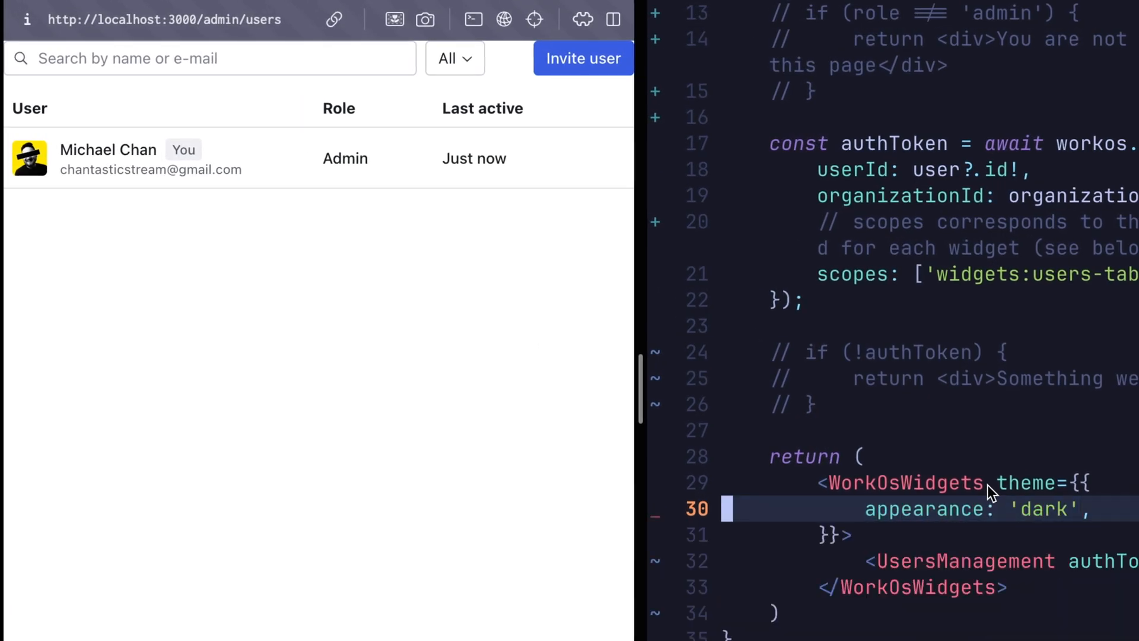
Add accentColor 'green' and scaling '110%' to the theme, then select the five theme lines
text(accentColor: 'green',)
text(fontFamily: 'Inter',)
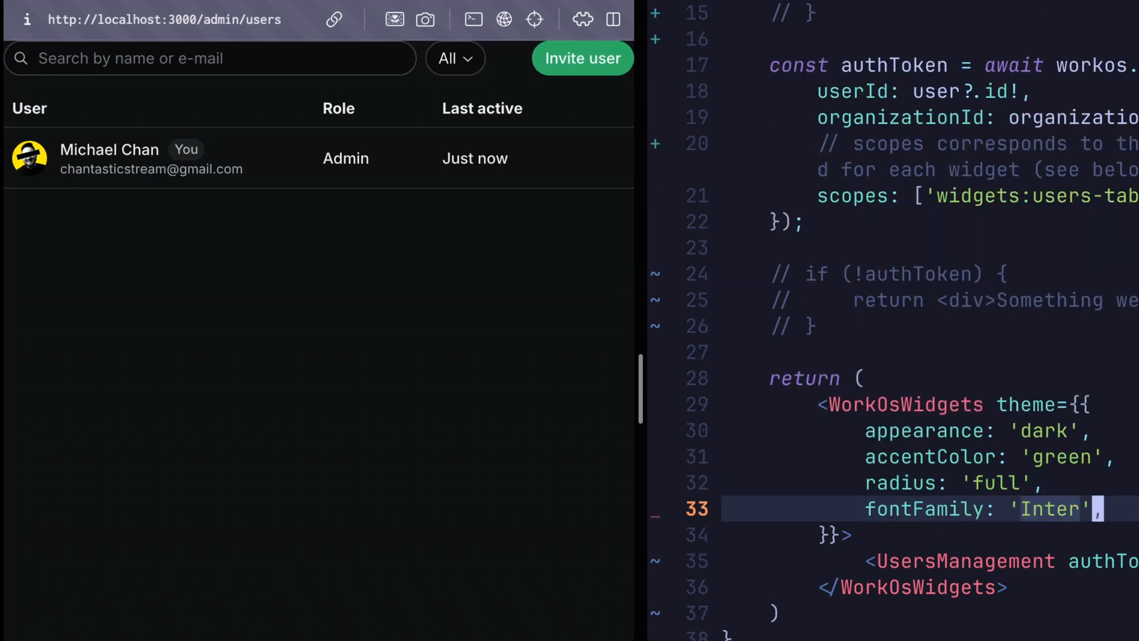
text(scaling: '110%')
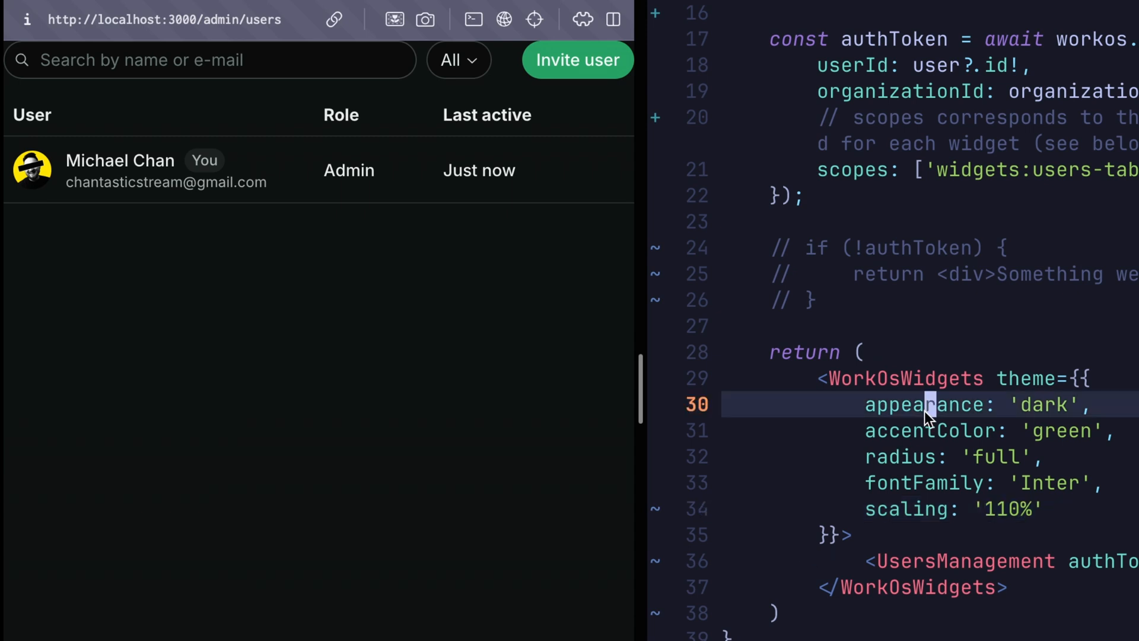
drag(926, 405, 1042, 509)
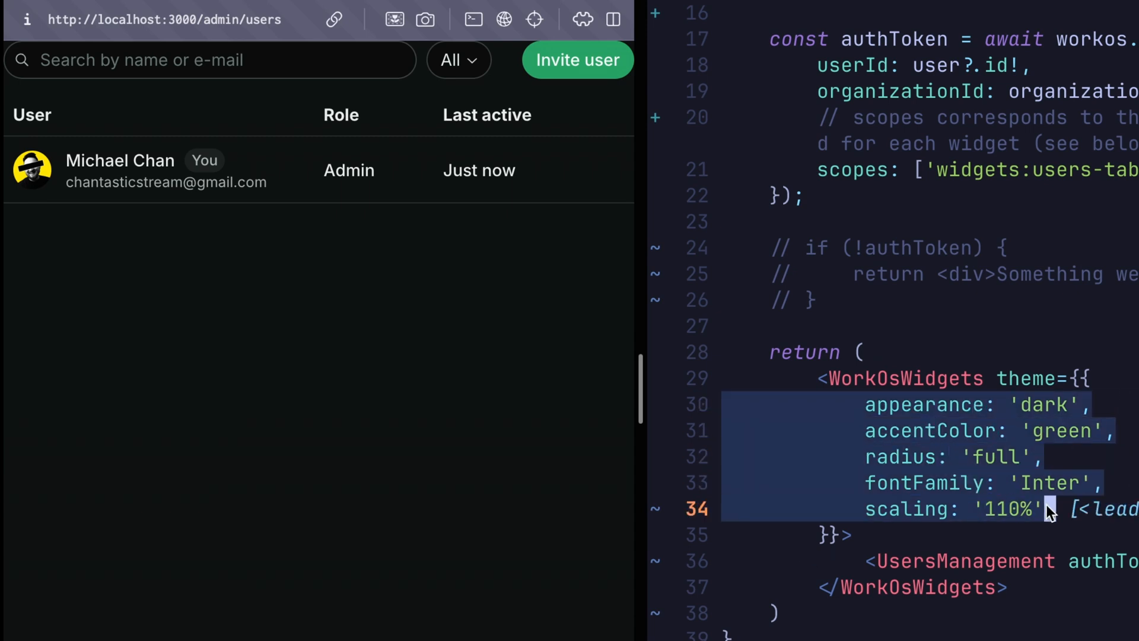